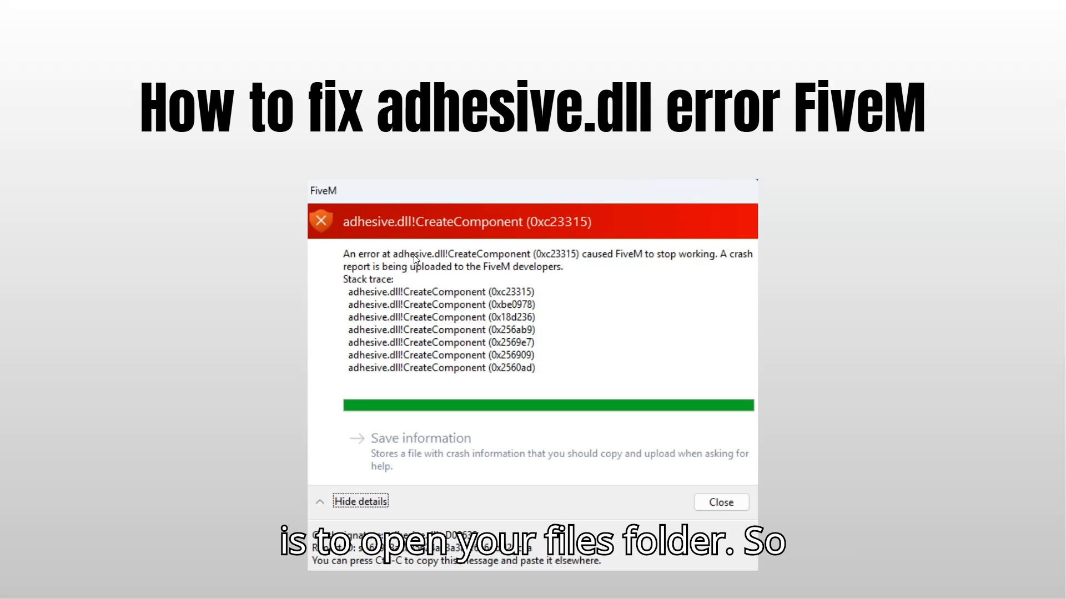
Launch the Run dialog and request the AppData folder by typing appdat.
click(11, 589)
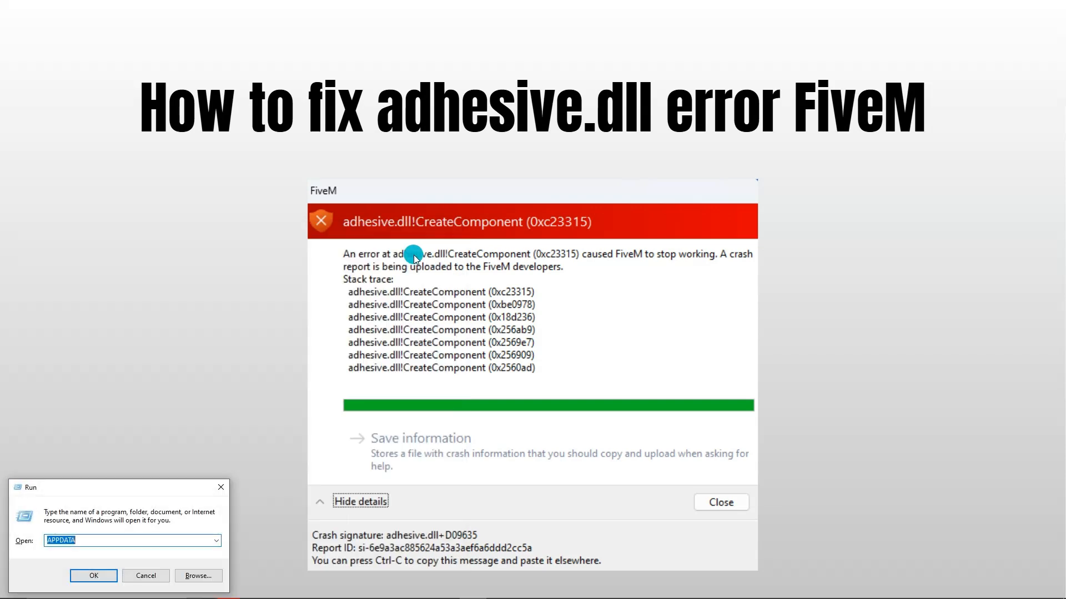
text(appdat)
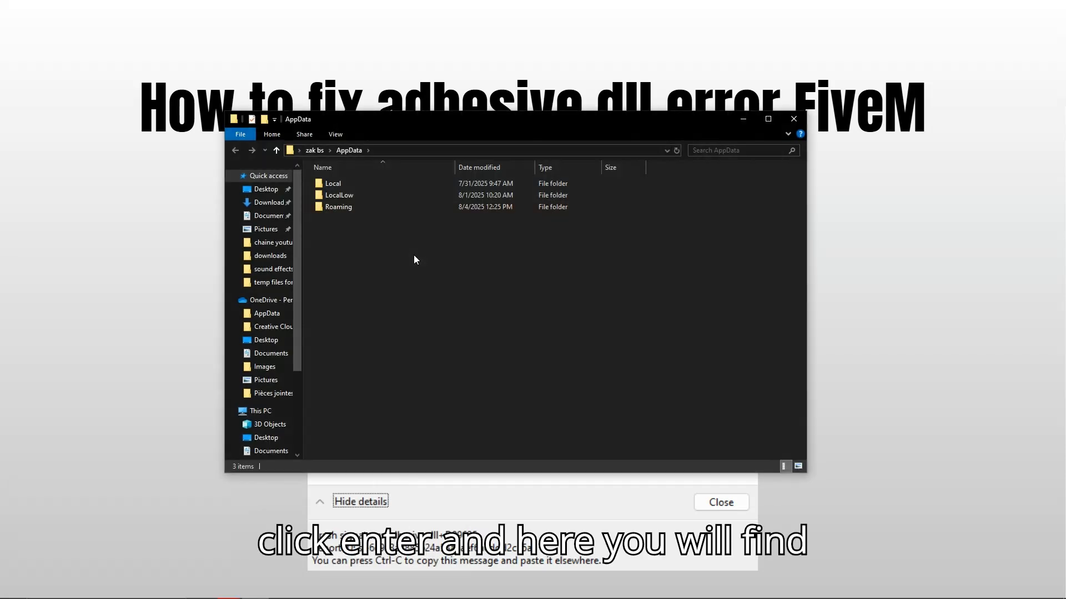
Navigate from AppData into Local and then into the empty FiveM folder.
click(364, 184)
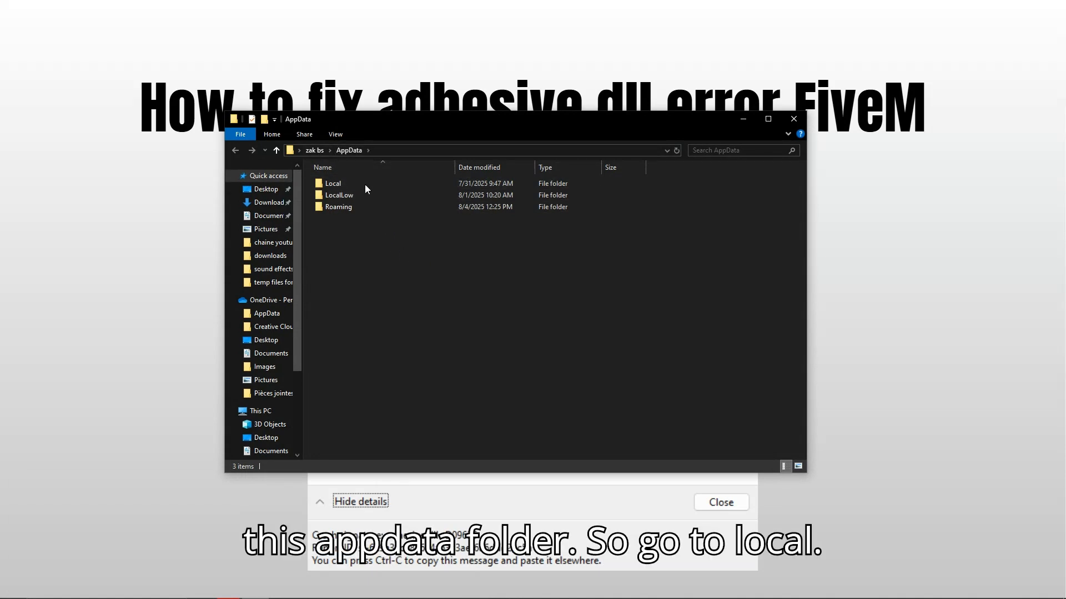
double_click(333, 183)
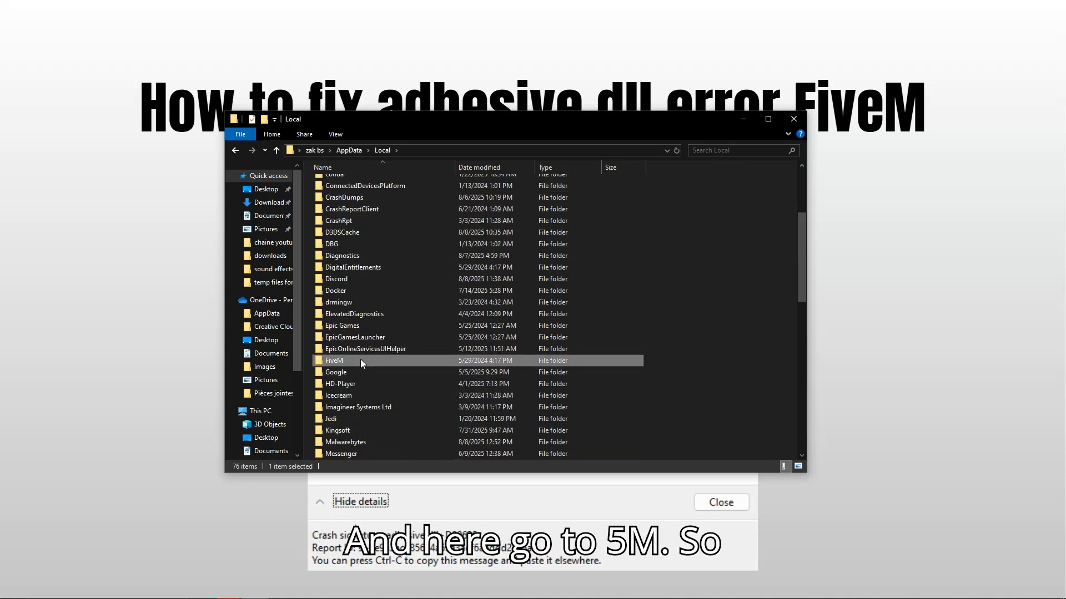
double_click(334, 360)
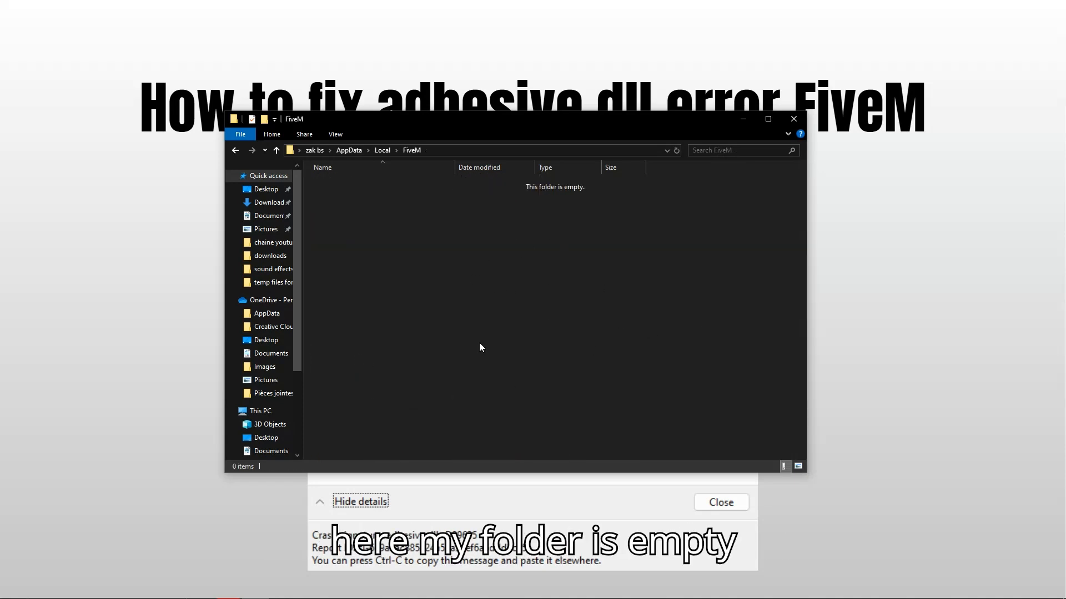
mouse_move(418, 394)
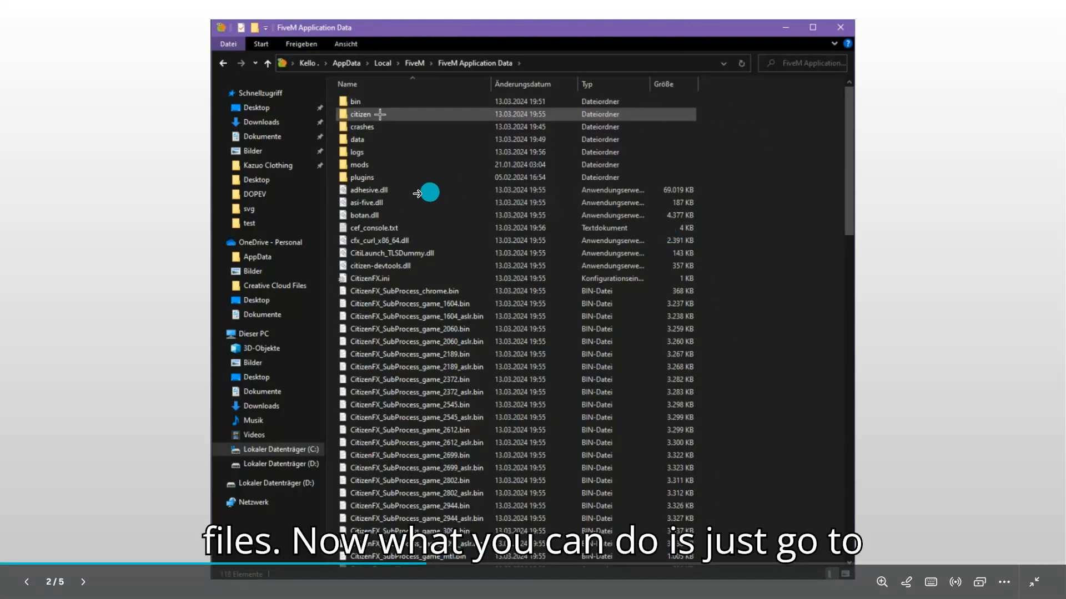
mouse_move(393, 194)
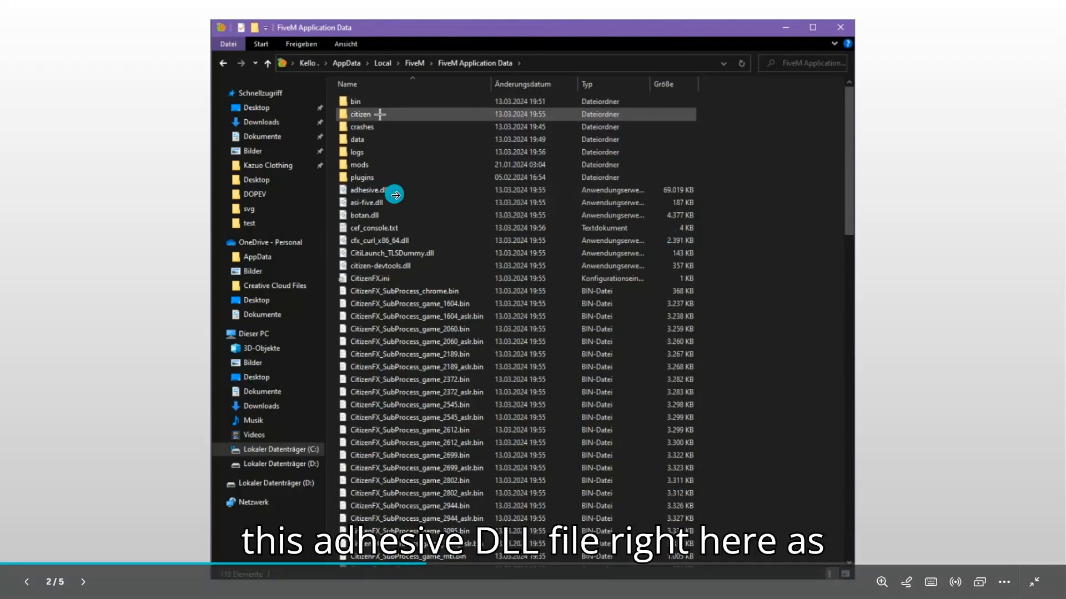
mouse_move(328, 190)
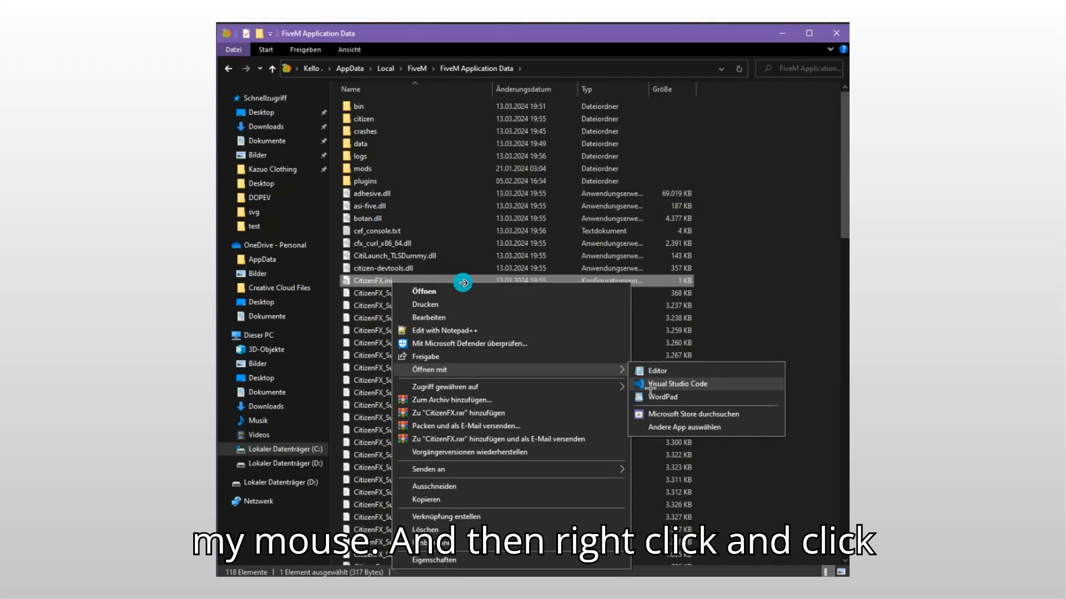
mouse_move(708, 384)
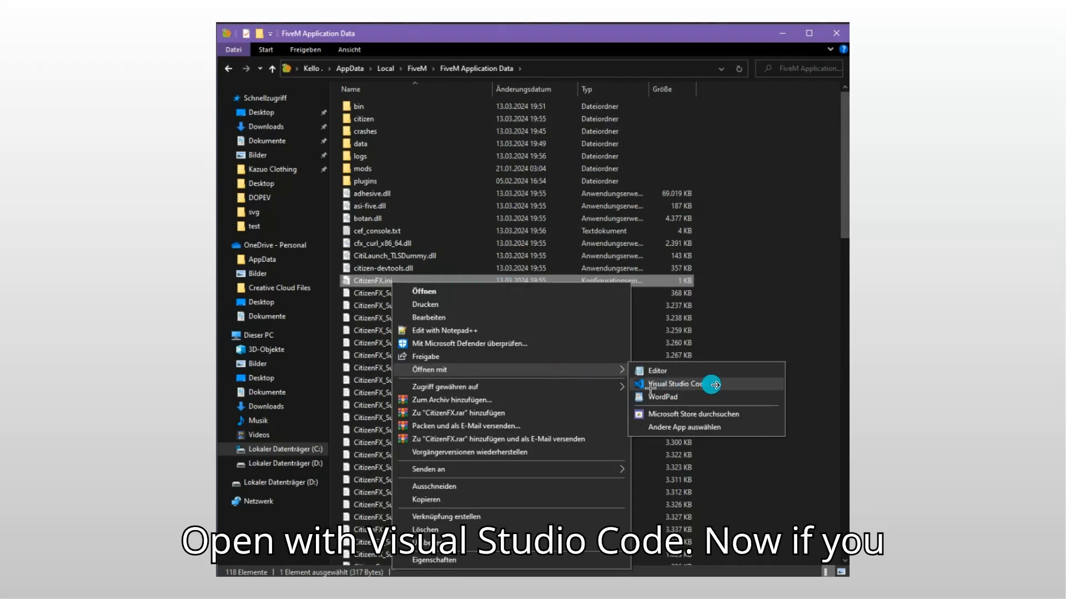
mouse_move(724, 382)
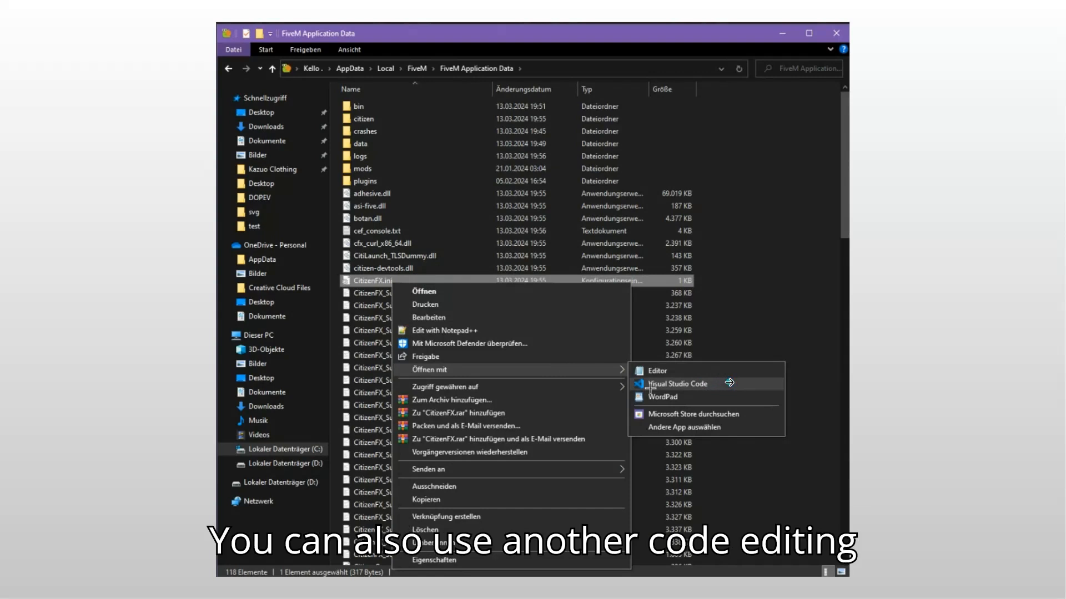
Launch CitizenFX.ini in Visual Studio Code via the Open with menu.
click(699, 384)
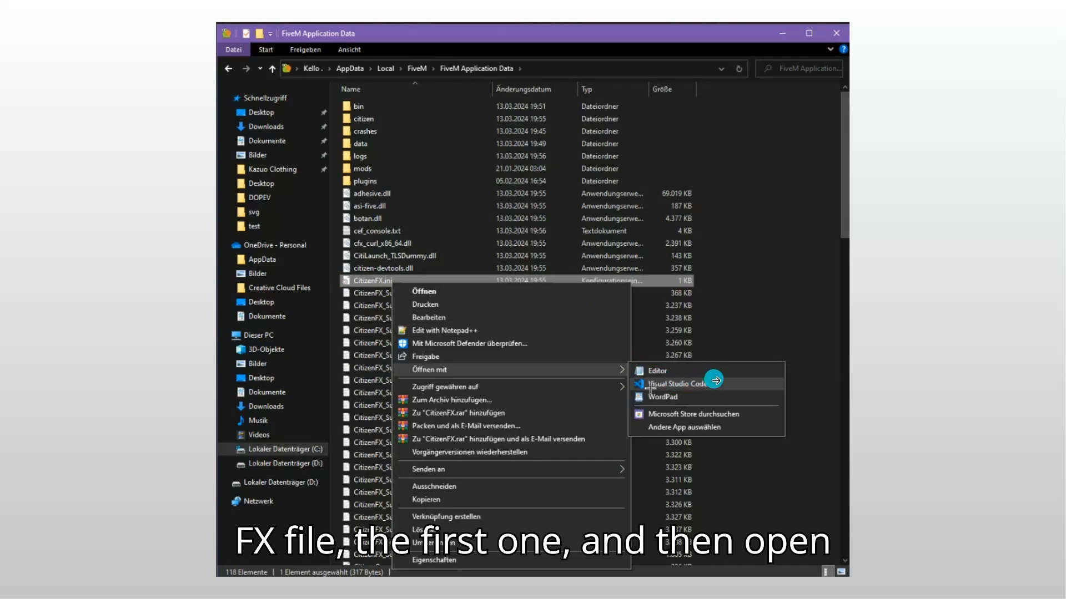
click(677, 384)
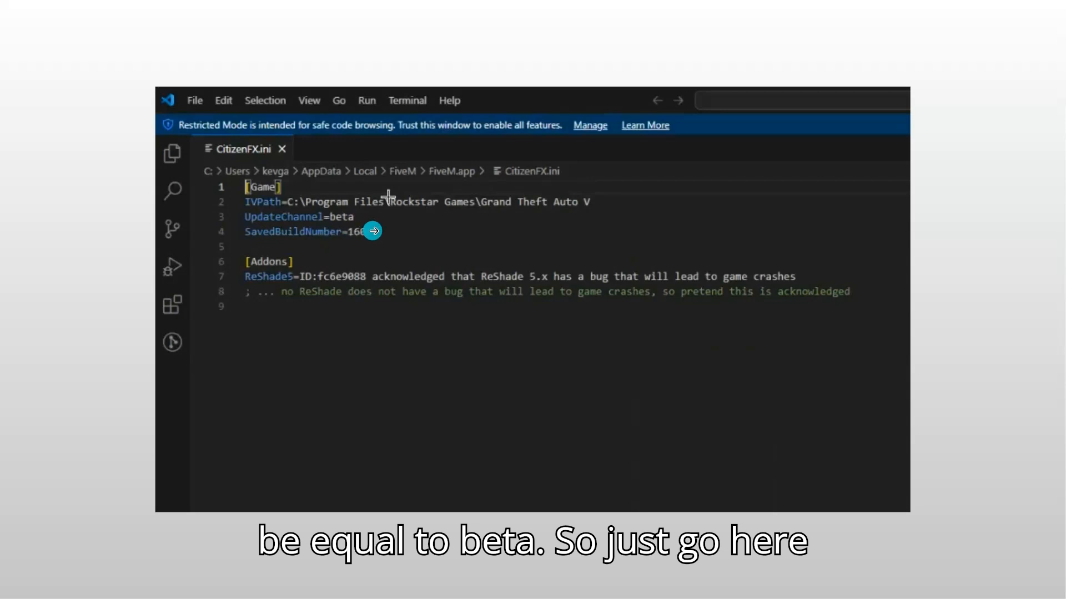
Replace the UpdateChannel value beta with canary on line 3.
text(canary)
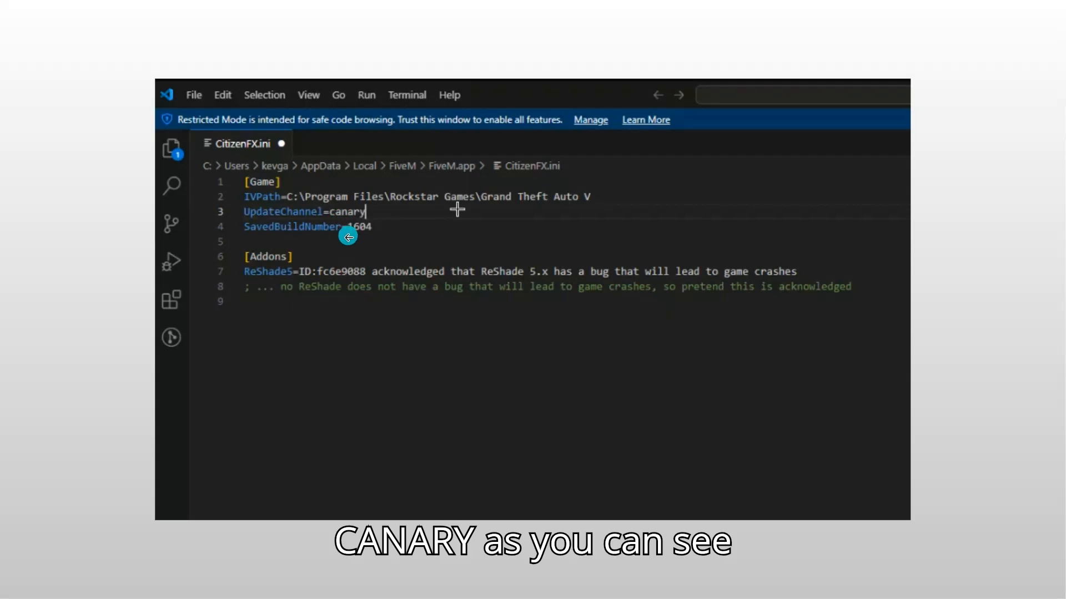
mouse_move(371, 245)
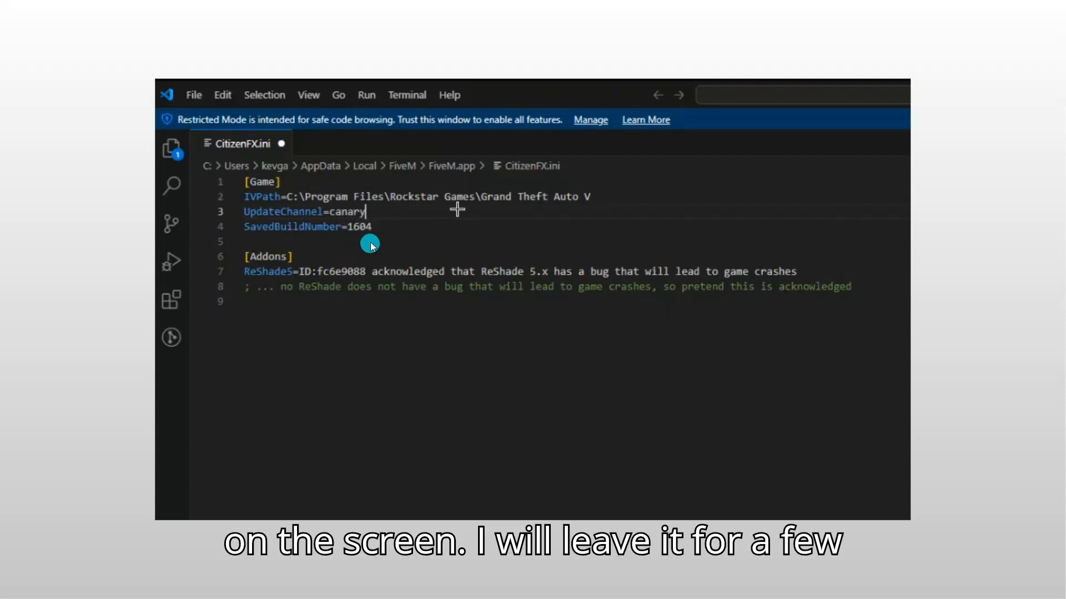
mouse_move(366, 243)
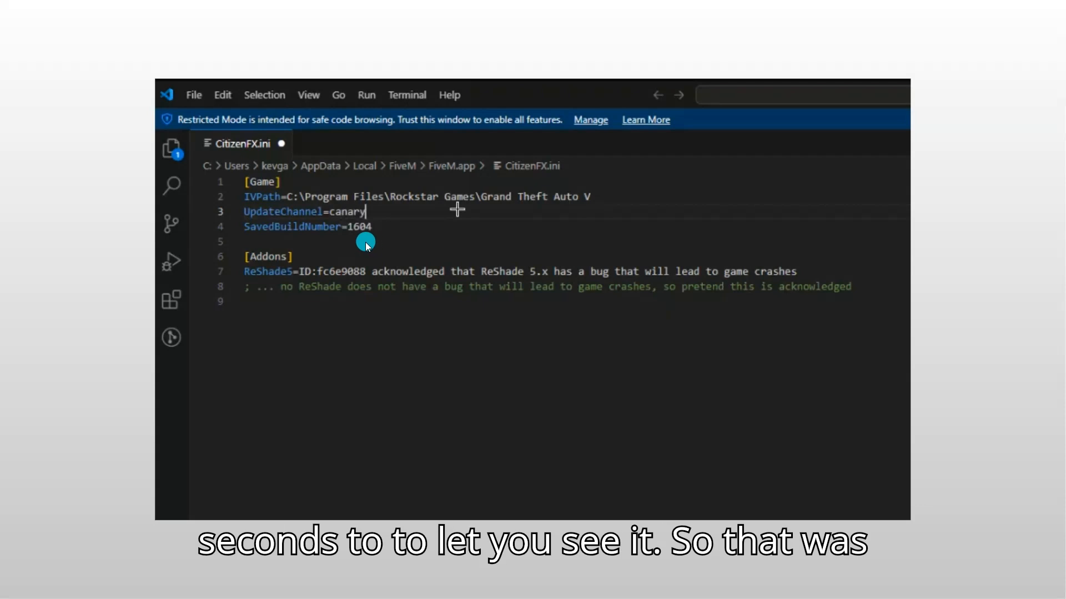